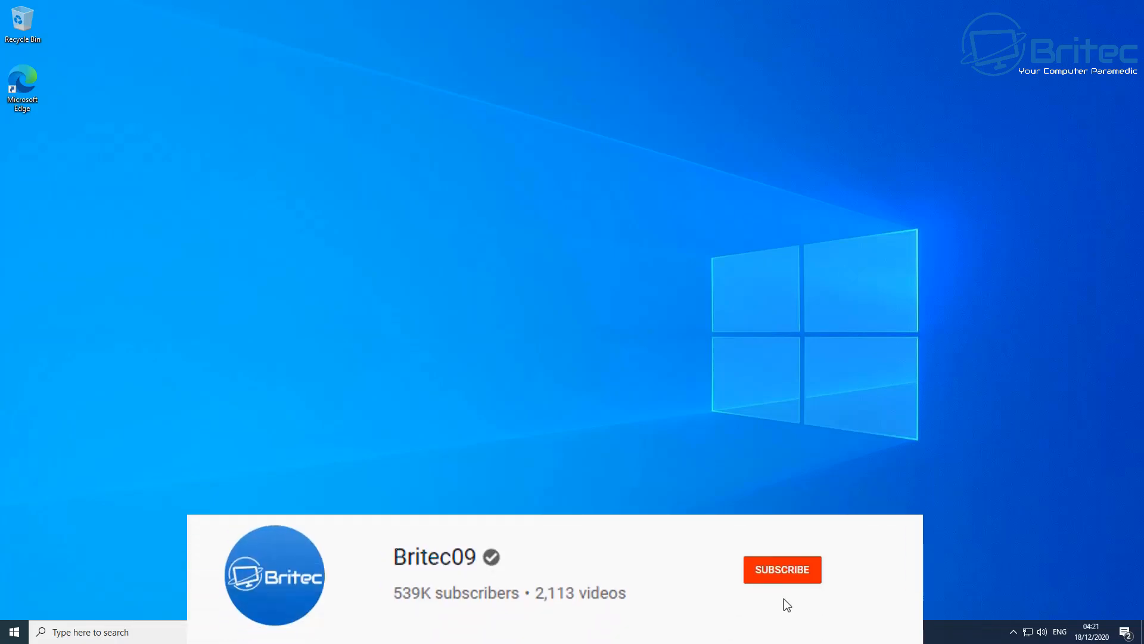
Reach the Update & Security page of Settings from the Start menu
click(782, 570)
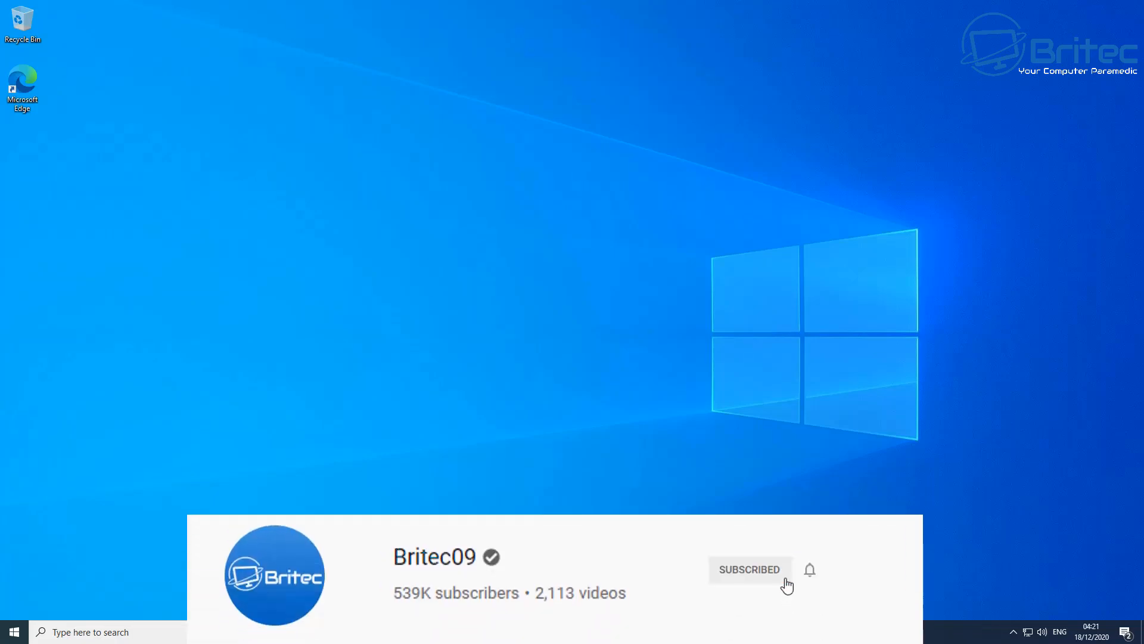
click(809, 570)
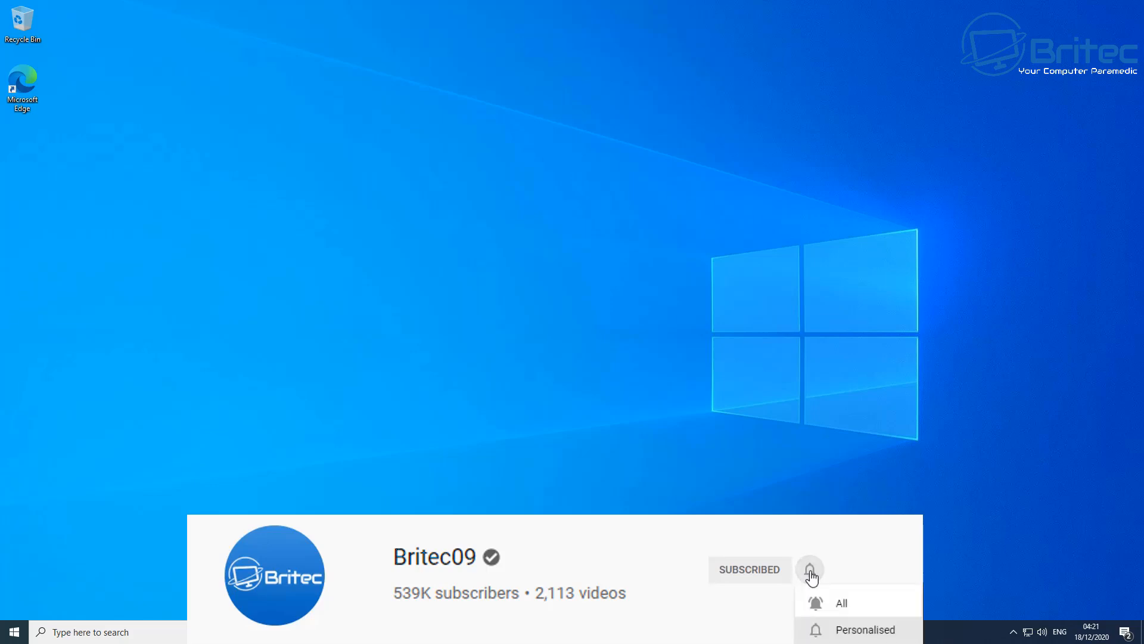
mouse_move(874, 607)
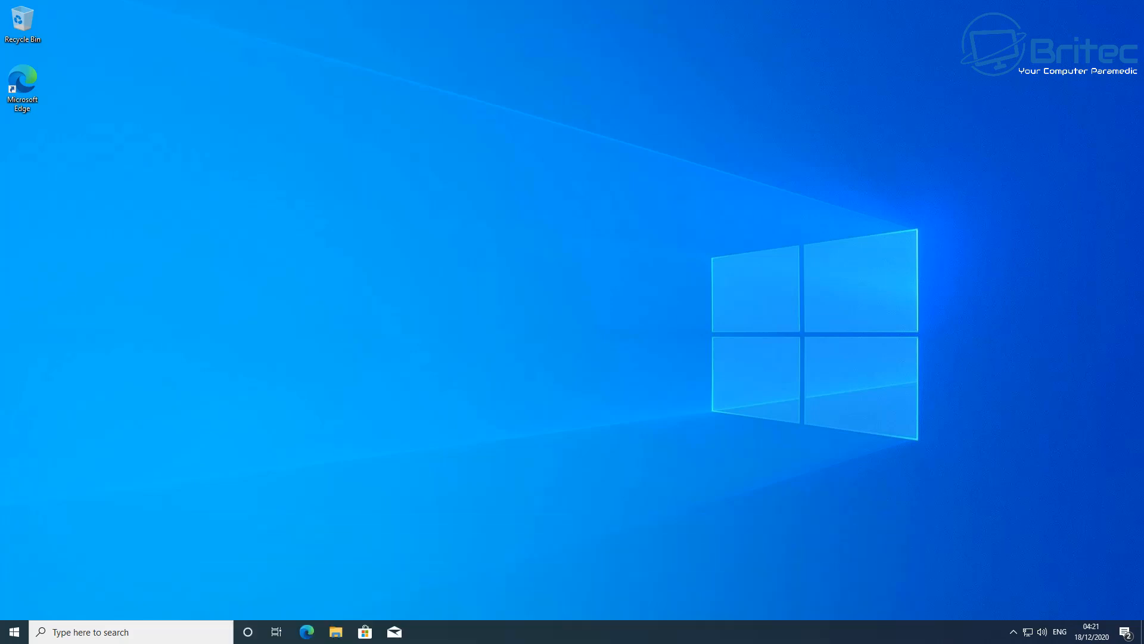
mouse_move(67, 596)
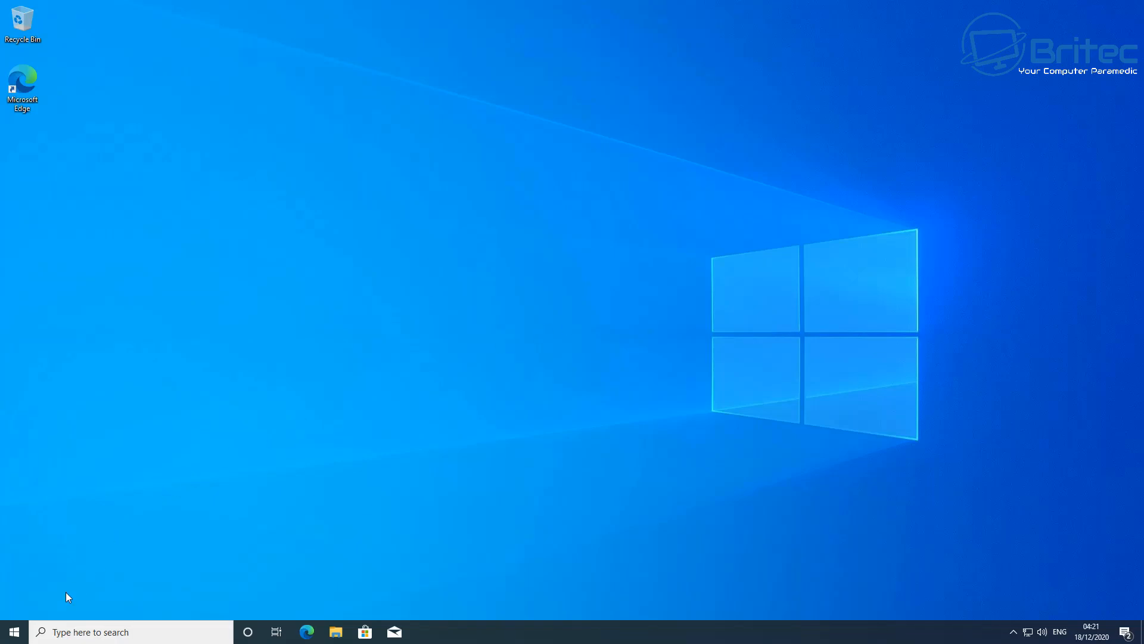
click(11, 632)
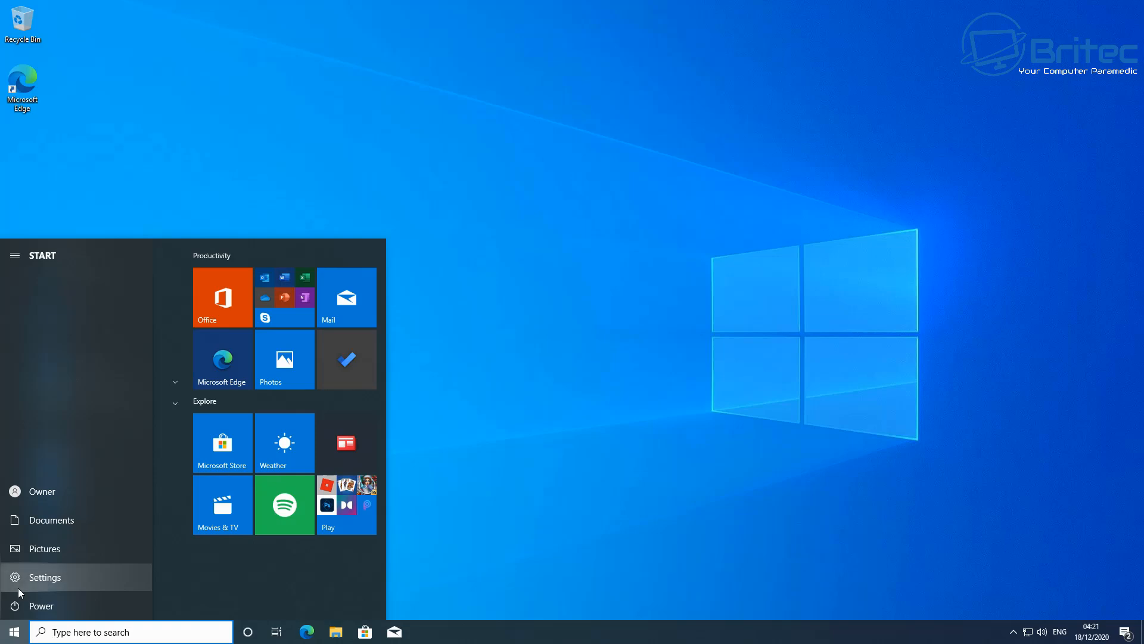
click(44, 577)
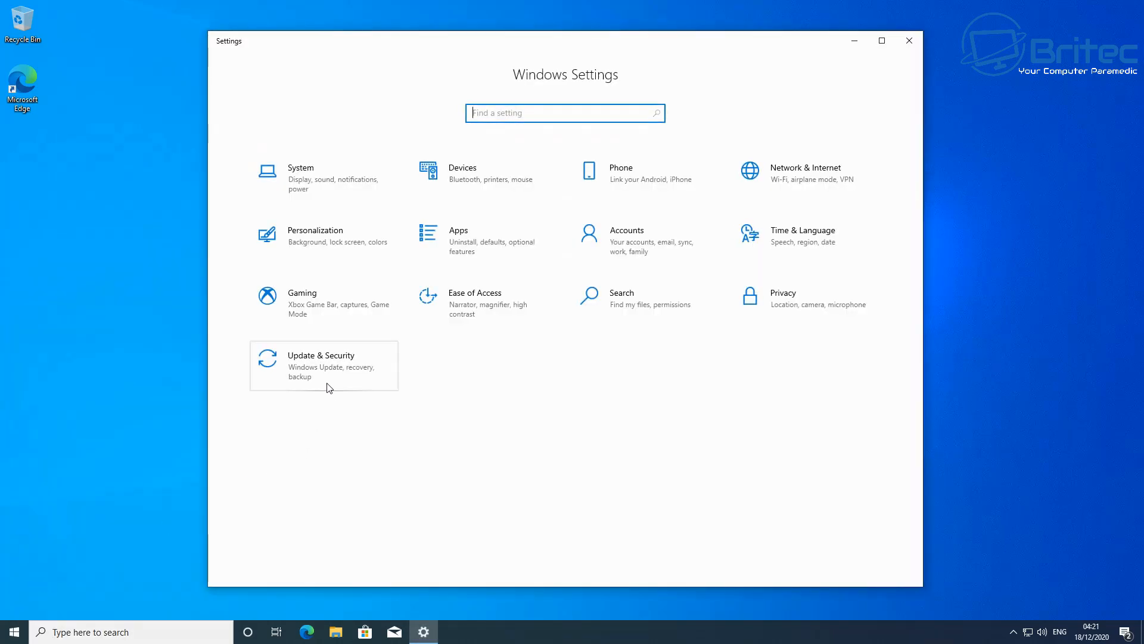
click(320, 365)
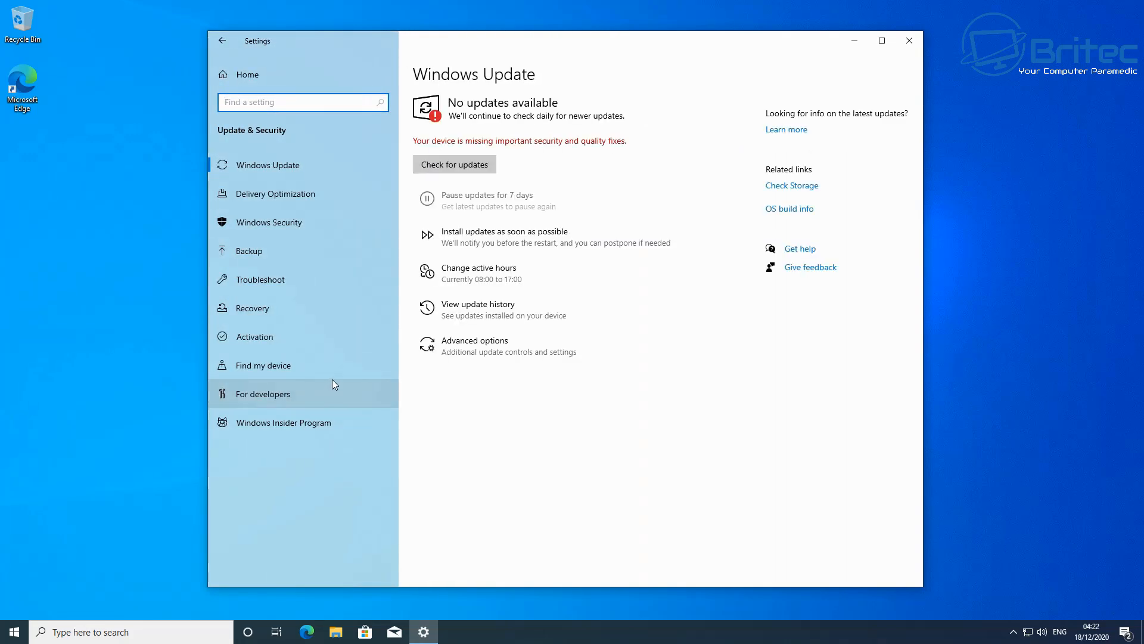
mouse_move(304, 313)
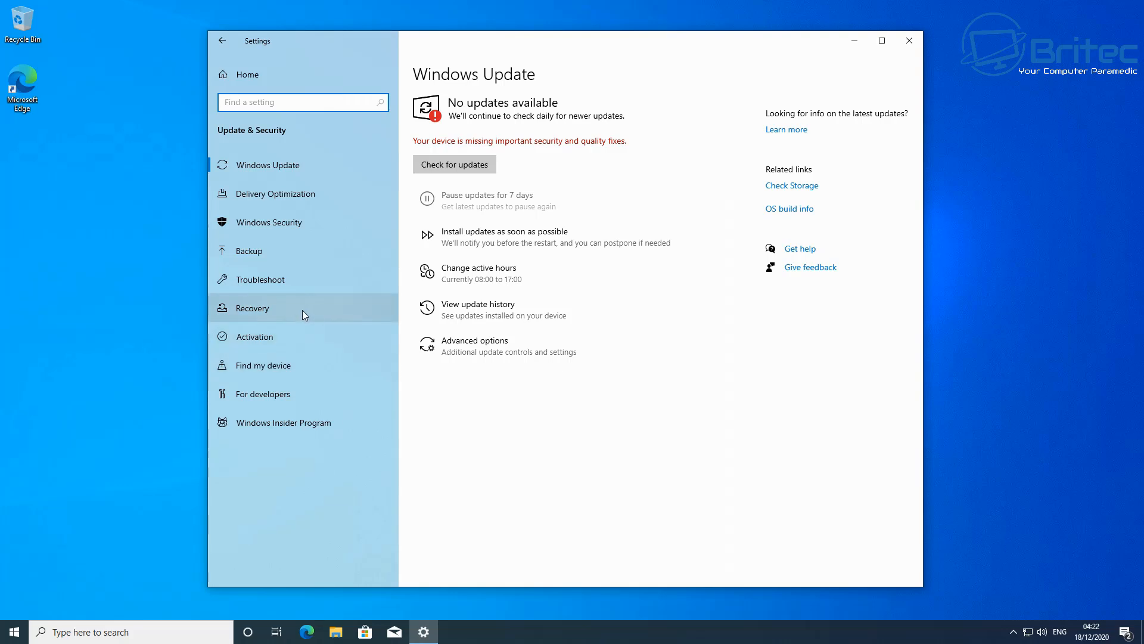
From the Recovery page, restart the PC into Advanced startup
click(252, 308)
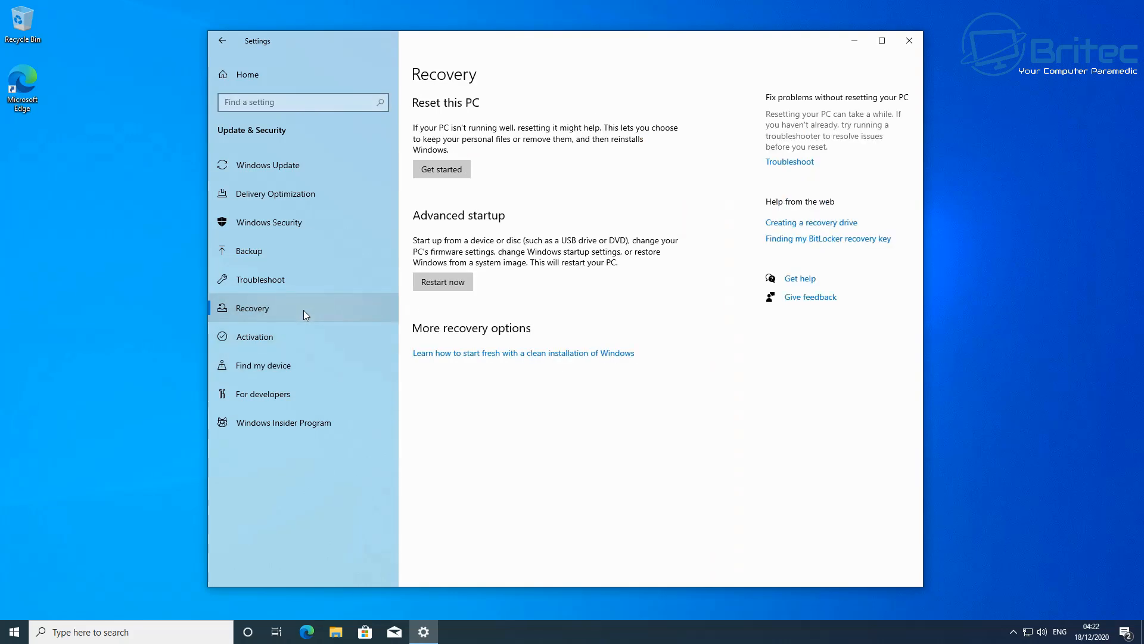
mouse_move(441, 281)
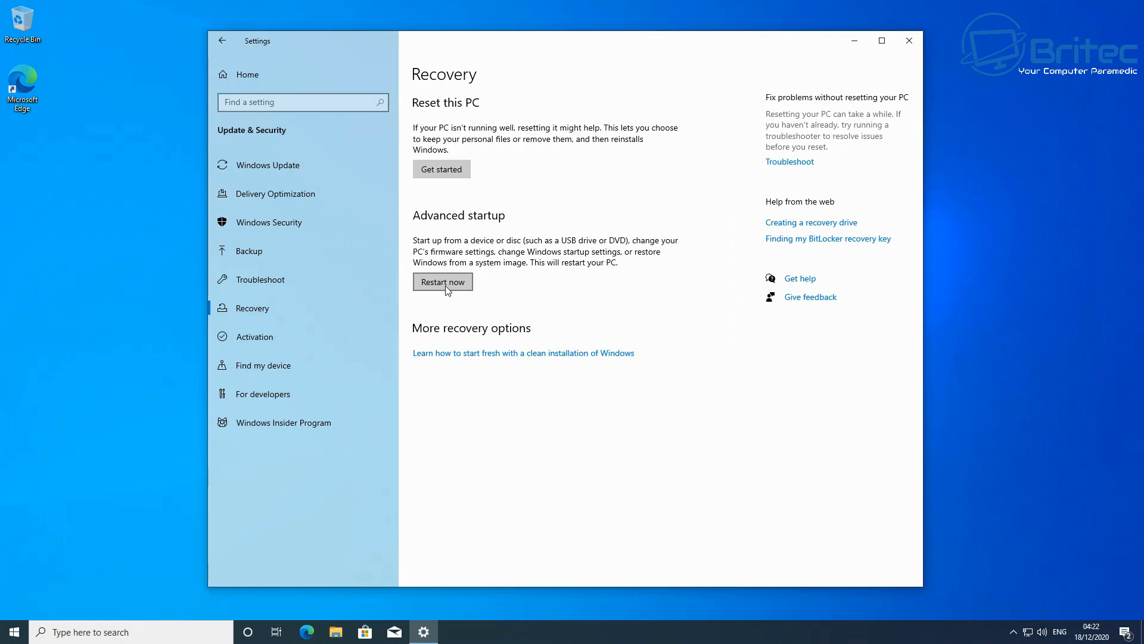
click(443, 281)
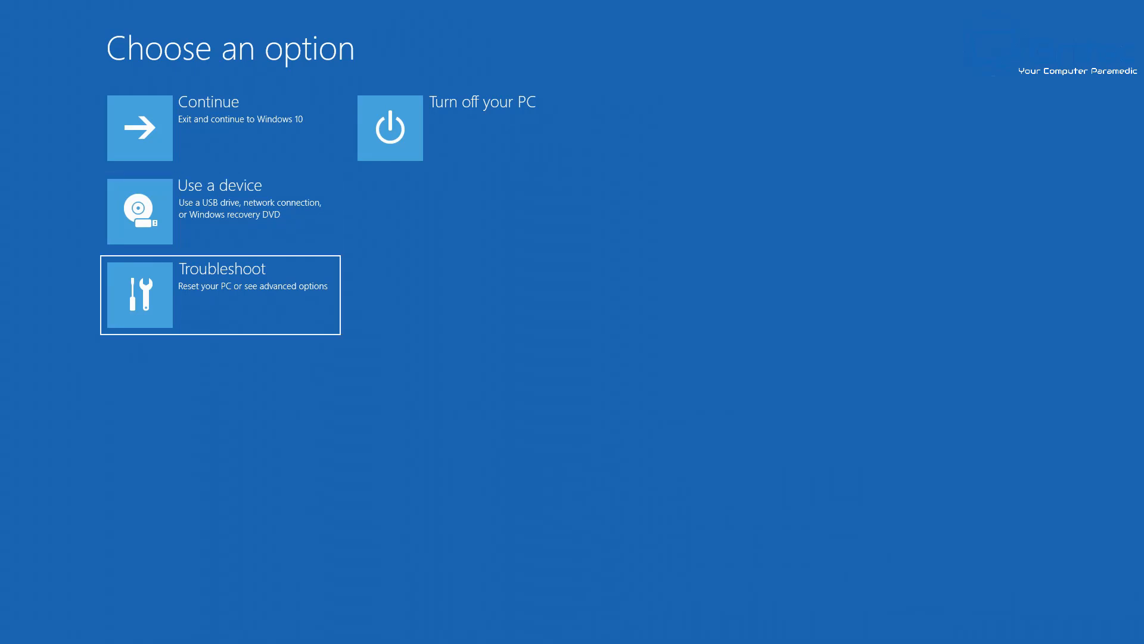
Go through Troubleshoot and Advanced options to UEFI Firmware Settings
click(219, 295)
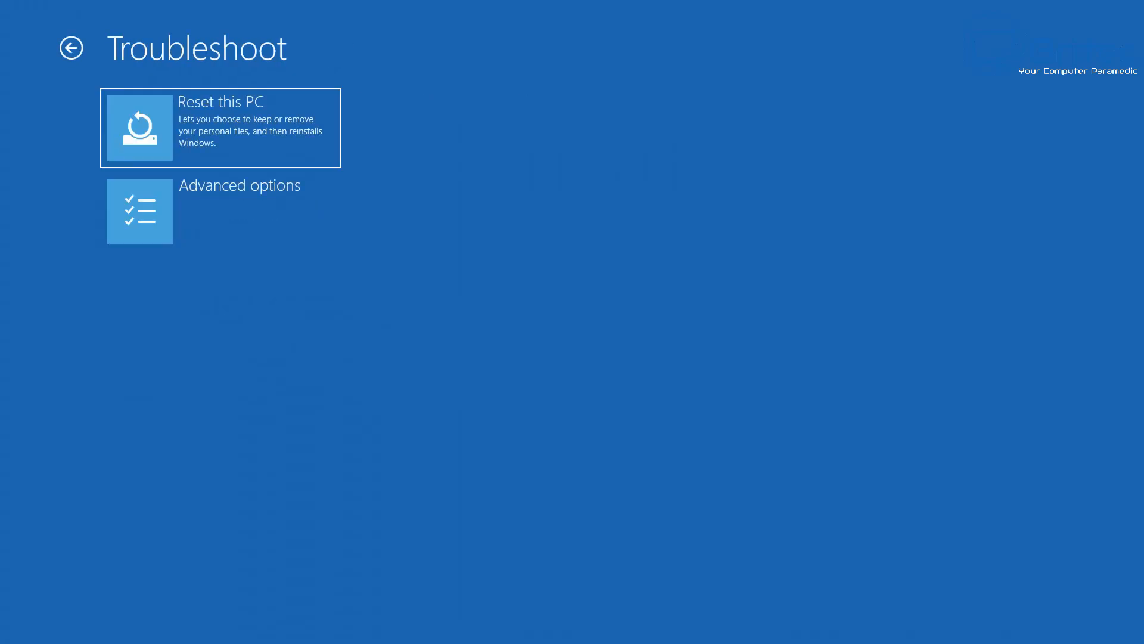
mouse_move(219, 211)
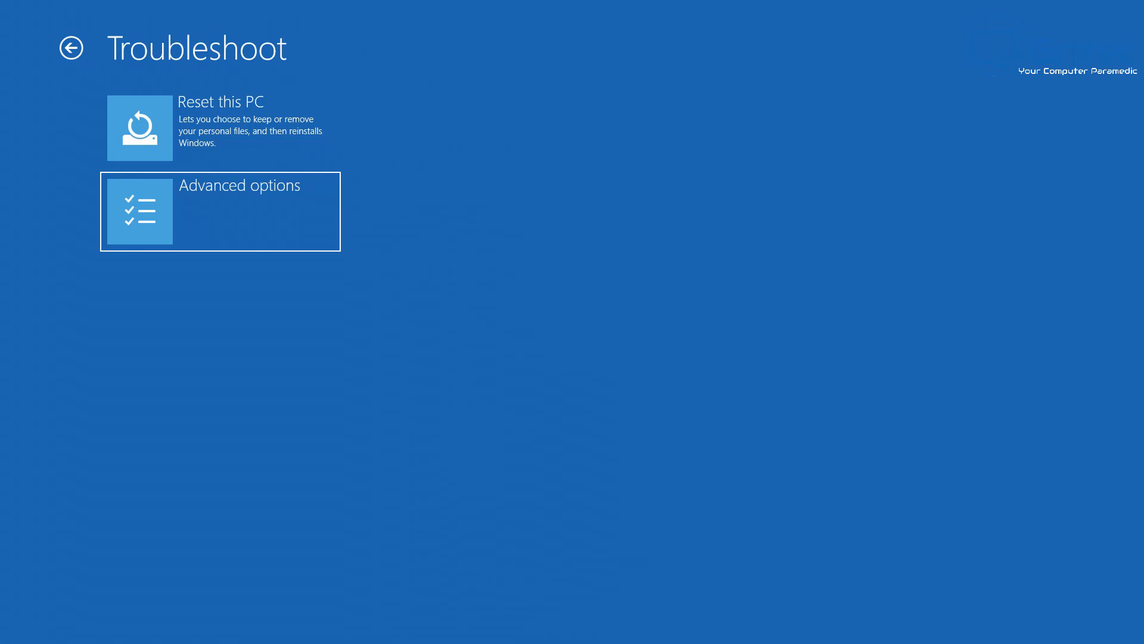
click(219, 211)
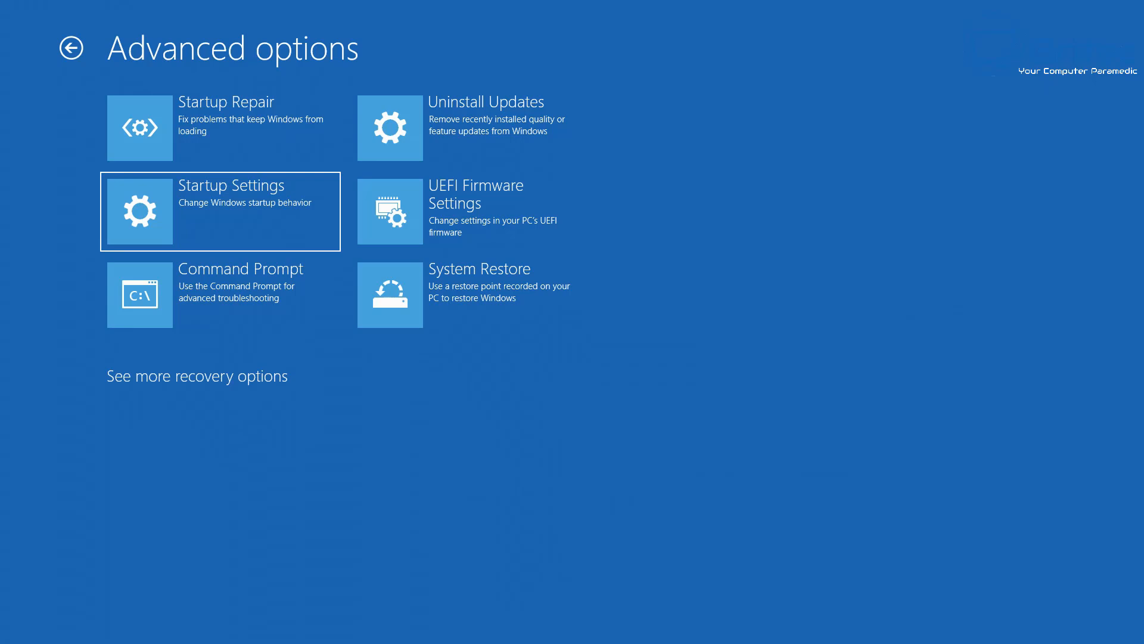
mouse_move(471, 212)
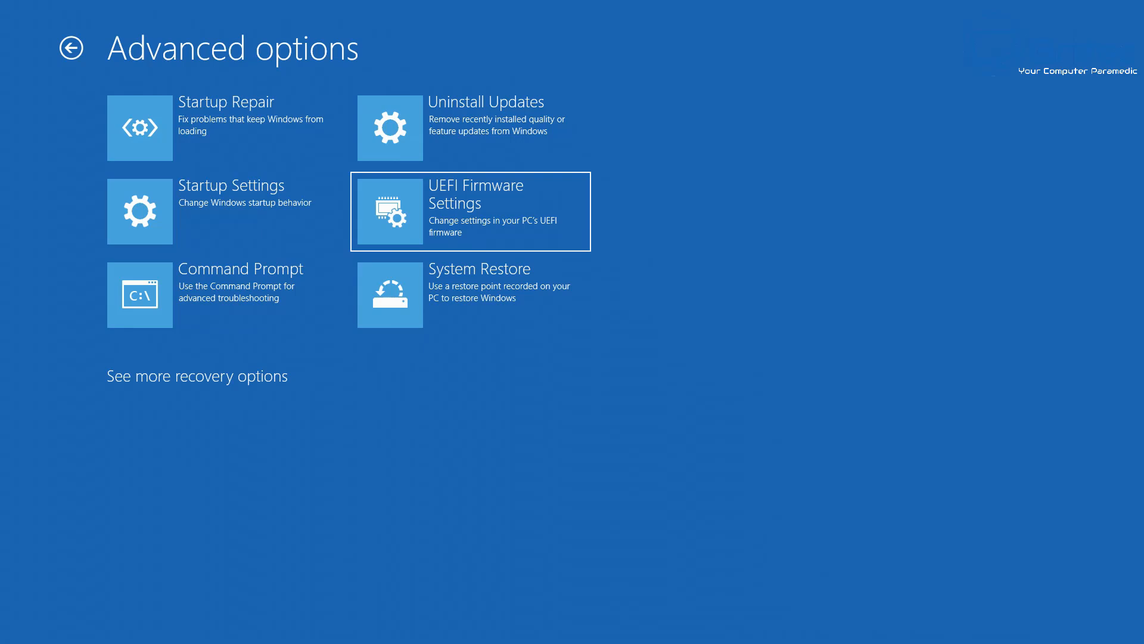
click(470, 211)
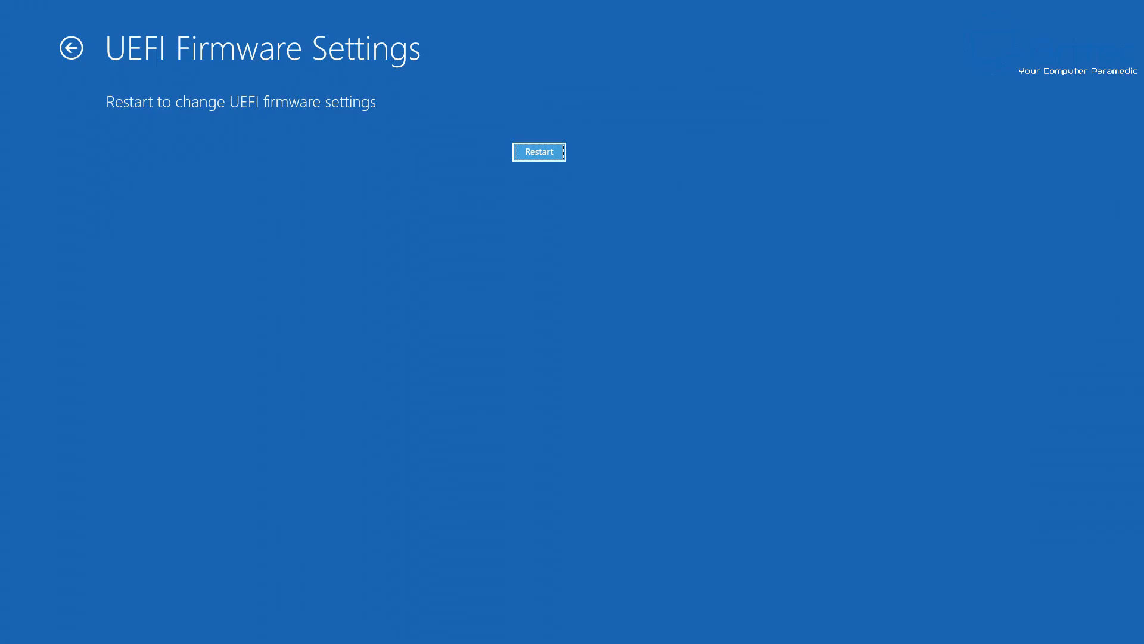
Restart into the Aptio BIOS setup and browse its Chipset and Security pages
click(539, 151)
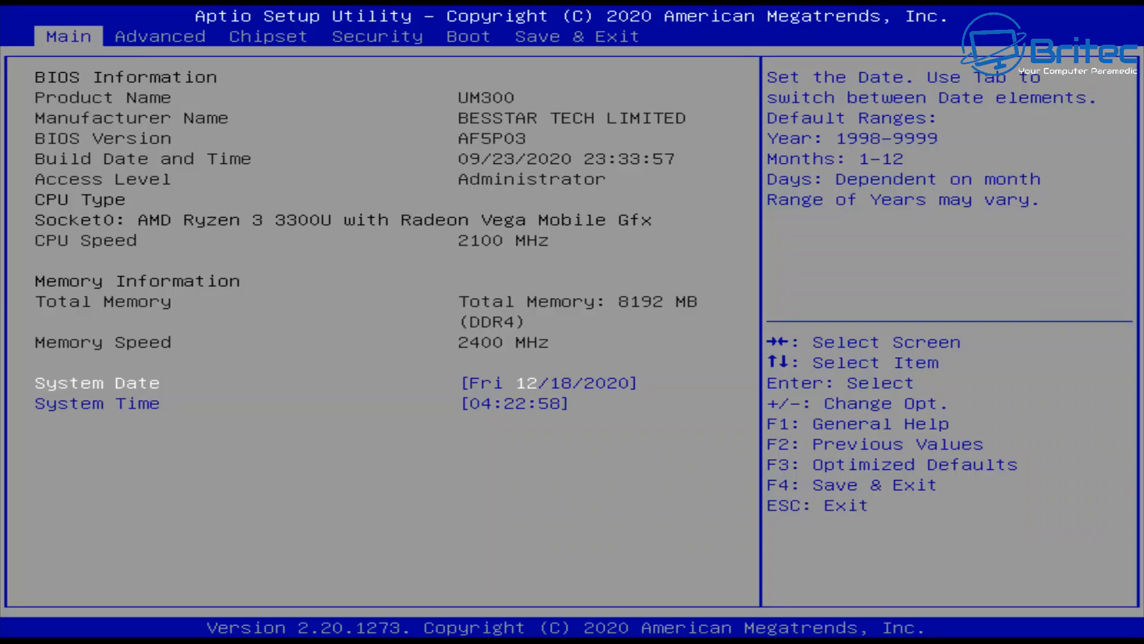
click(268, 36)
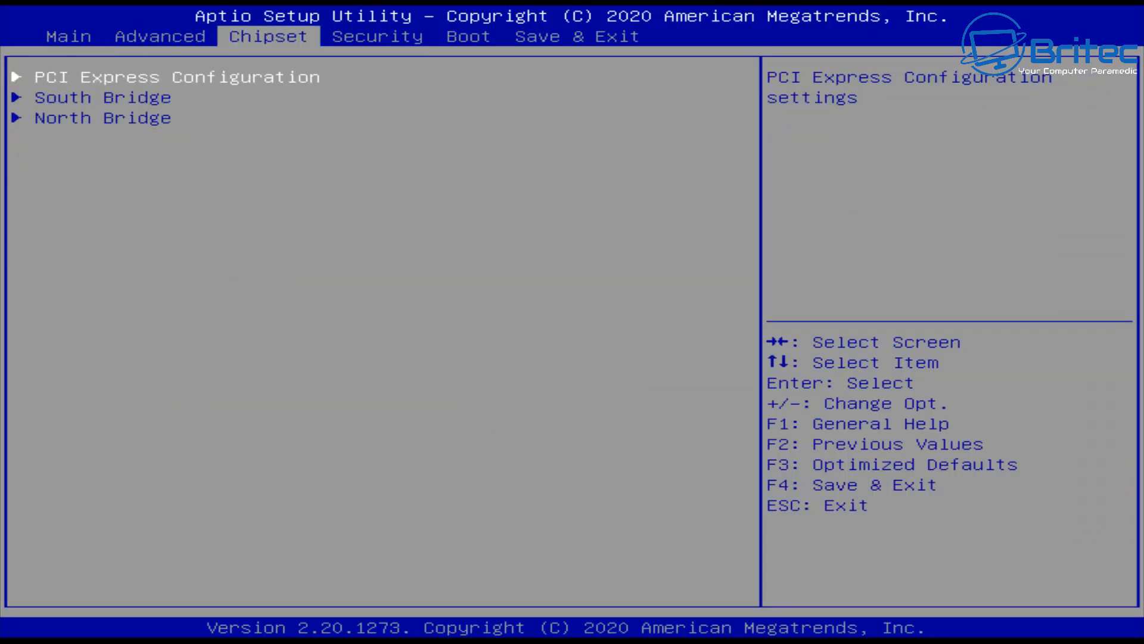
click(467, 35)
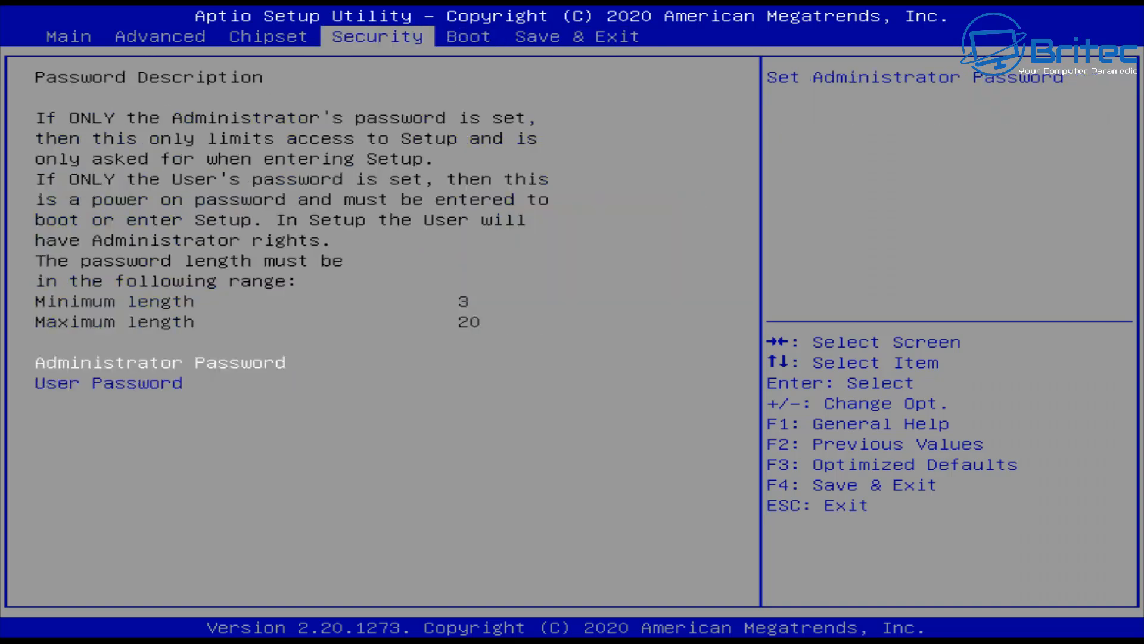
click(159, 36)
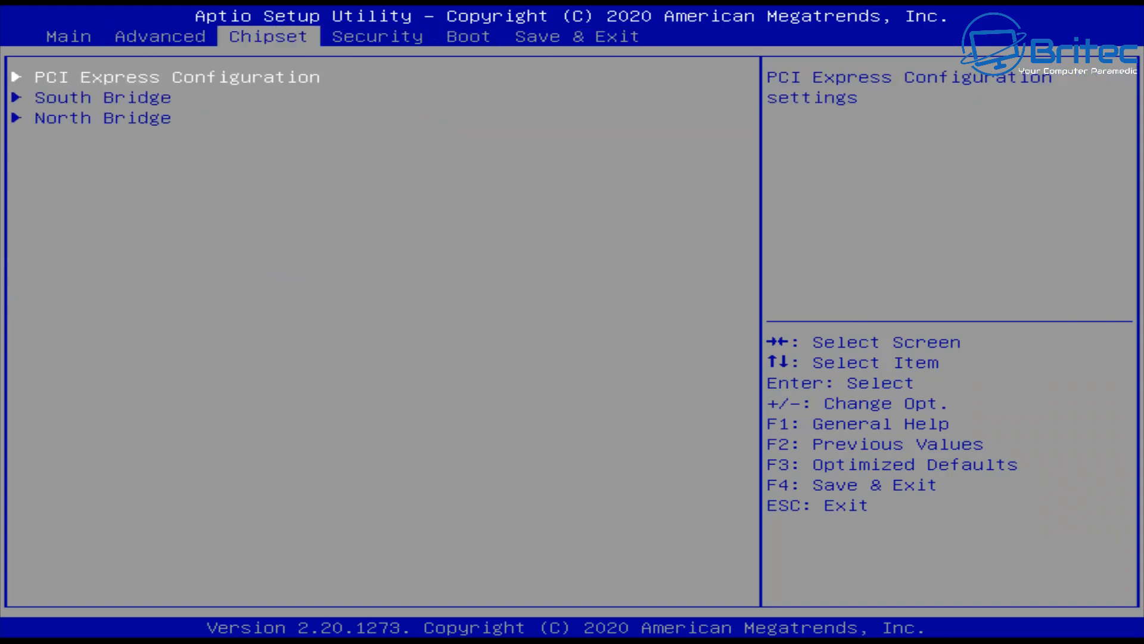
click(577, 36)
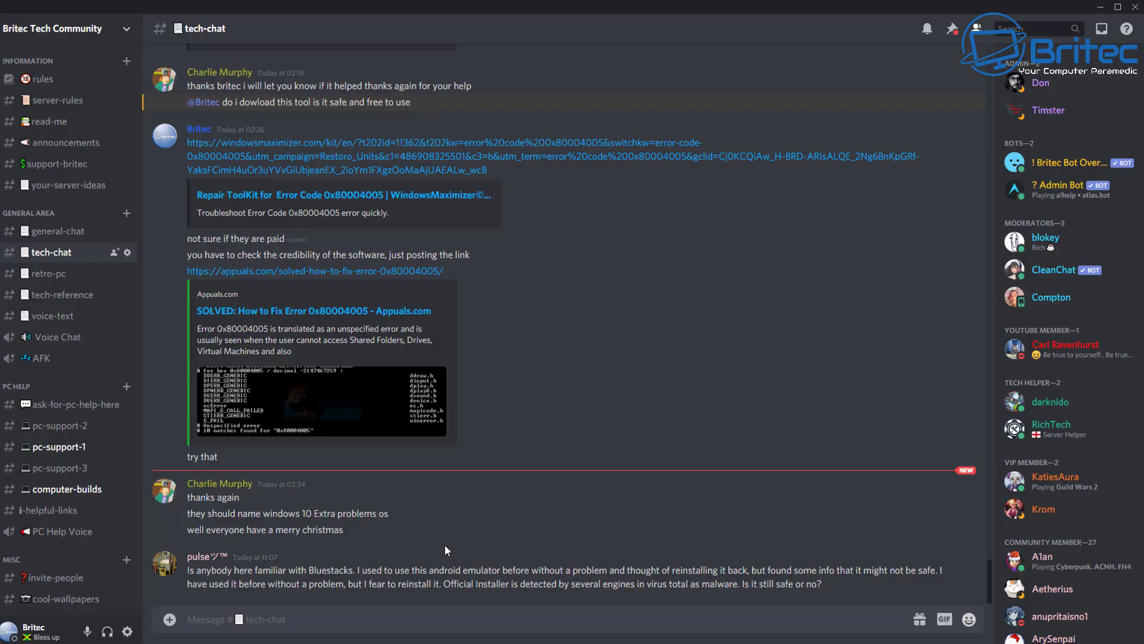
mouse_move(380, 549)
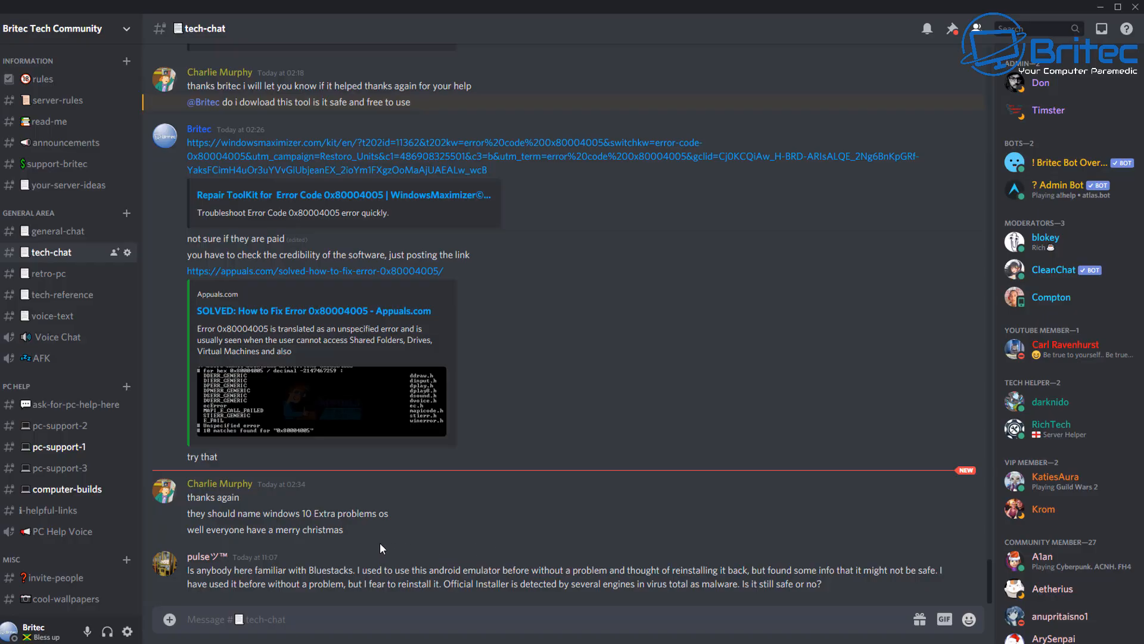
mouse_move(66, 185)
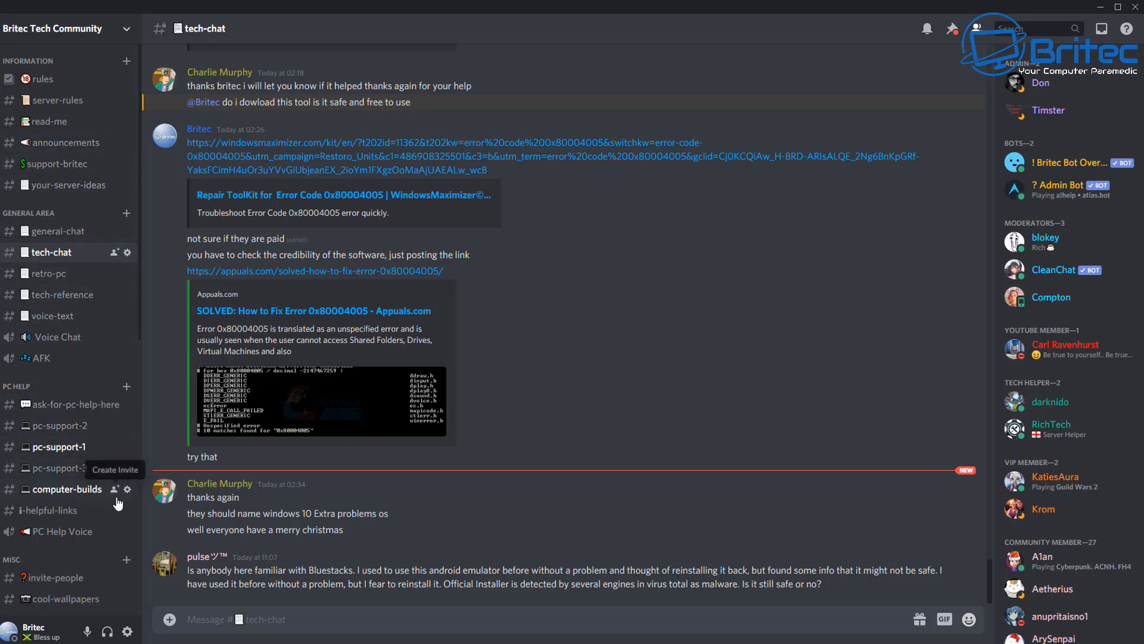
Locate and enter the #prize-winners channel in the channel list
scroll(down, 3)
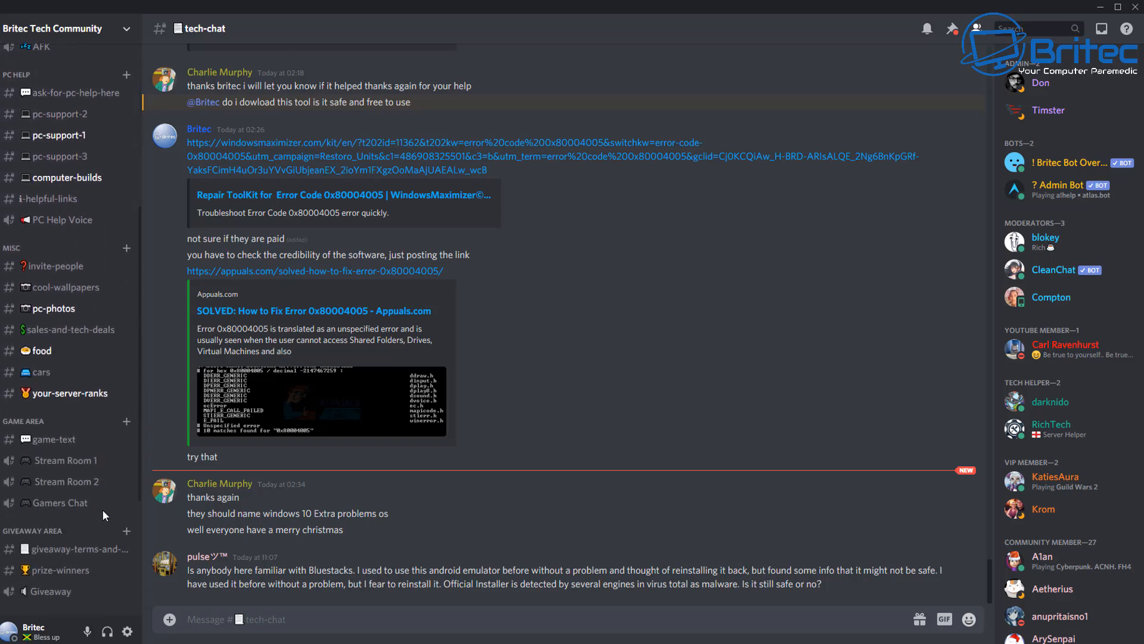
scroll(down, 3)
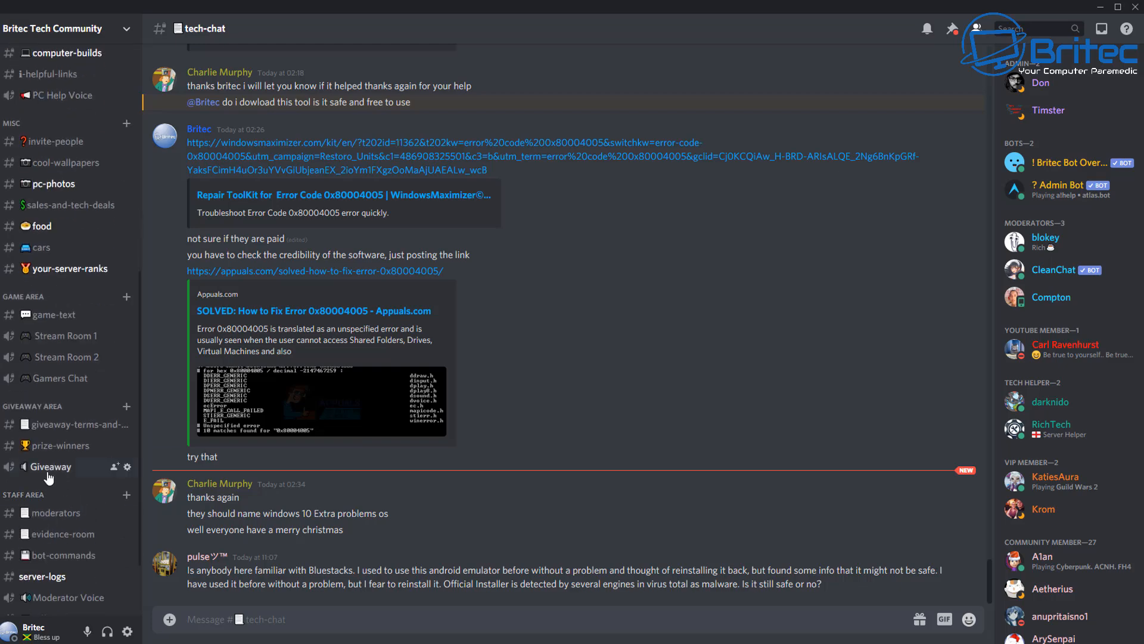
click(58, 445)
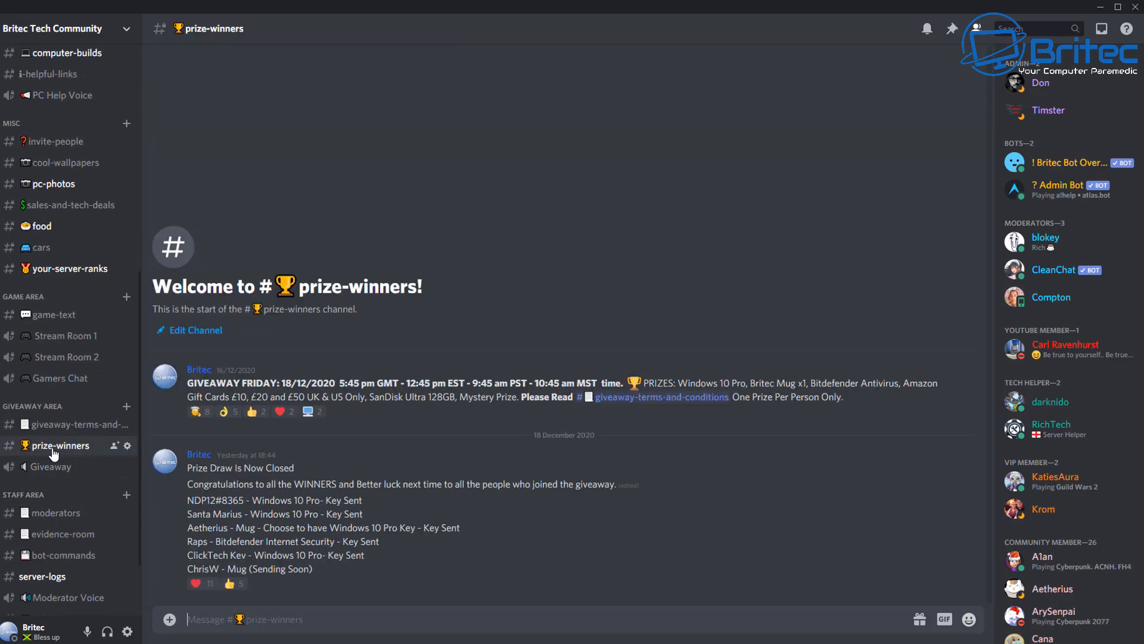
mouse_move(640, 467)
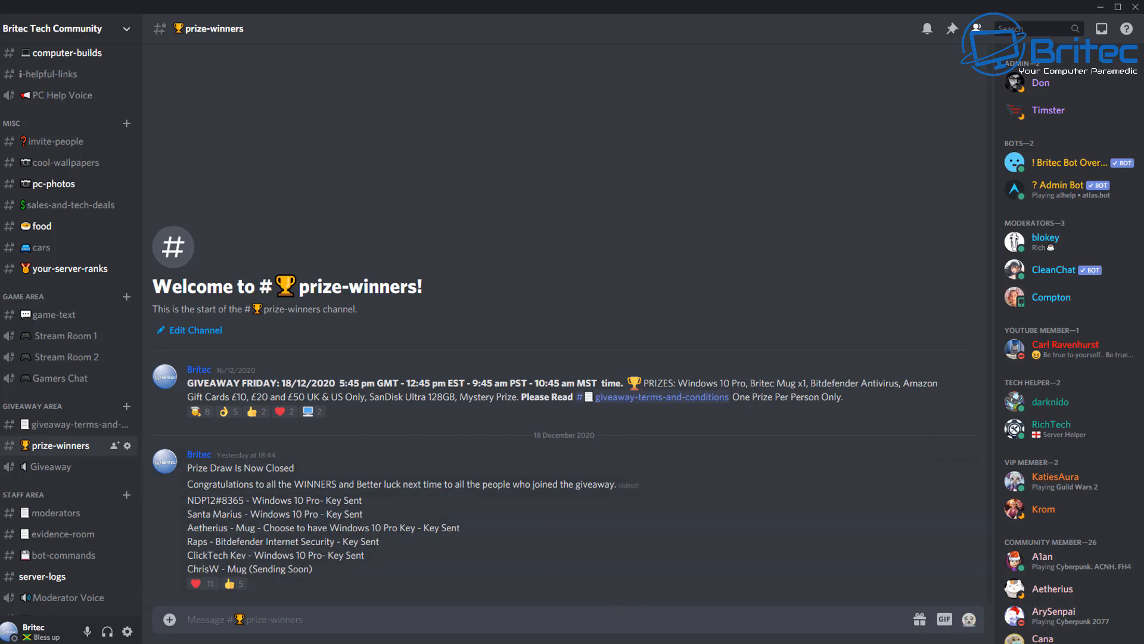
mouse_move(937, 330)
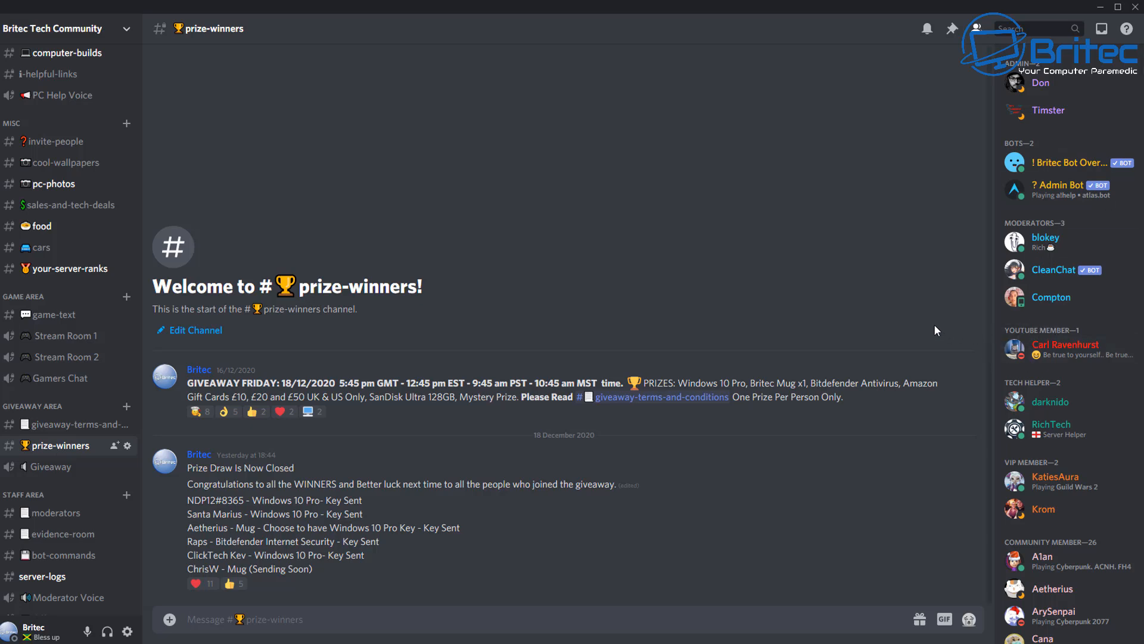